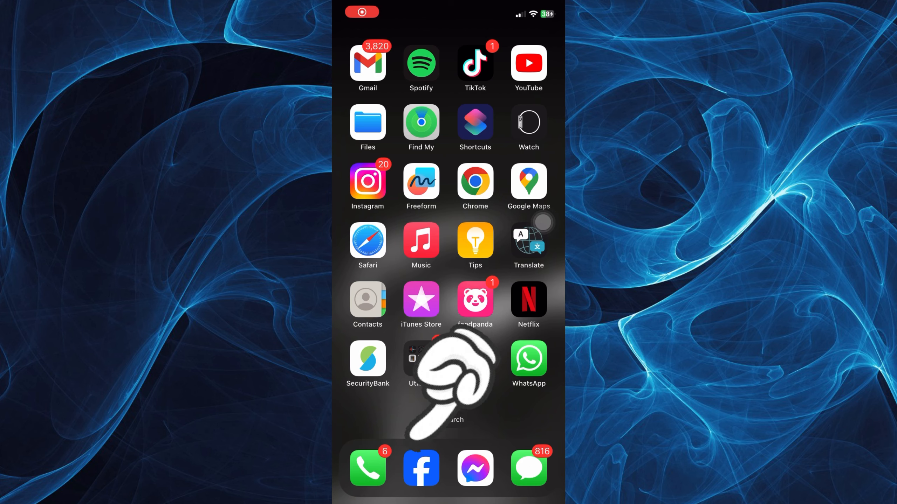
Launch Facebook from the dock and scroll down through the news feed
left_click(420, 468)
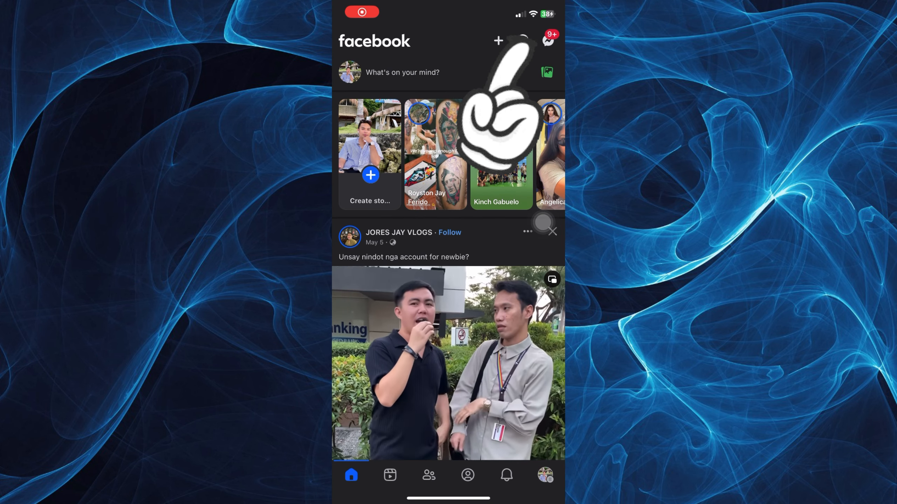
scroll("down", 3)
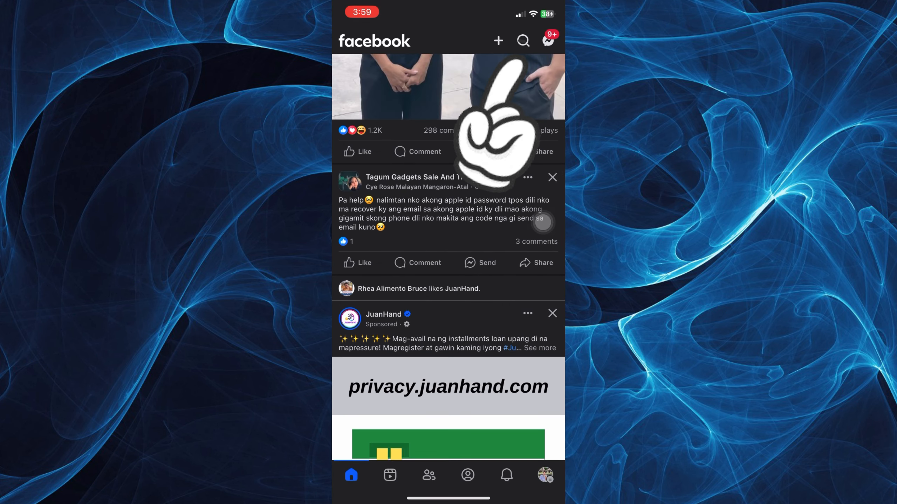
Go to the Pokes page listing friends who poked you and suggested pokes
left_click(523, 40)
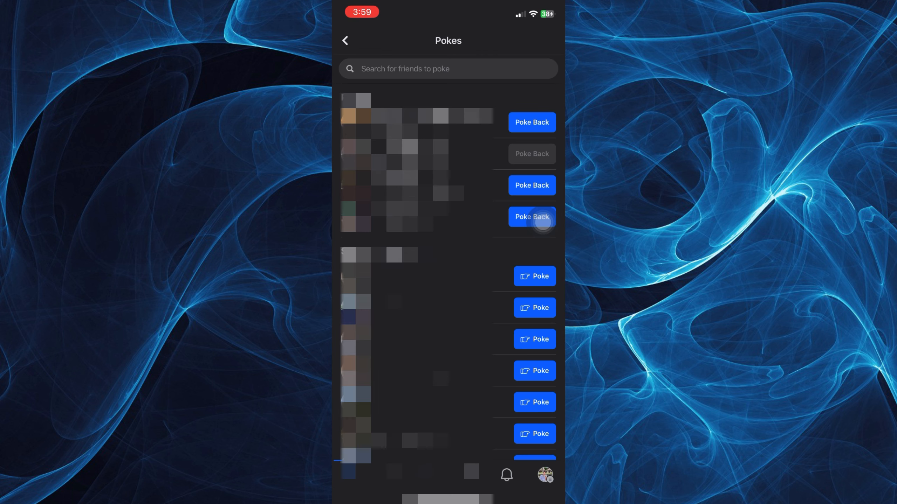
Poke a friend in Suggested Pokes so their button changes to Message
scroll("down", 3)
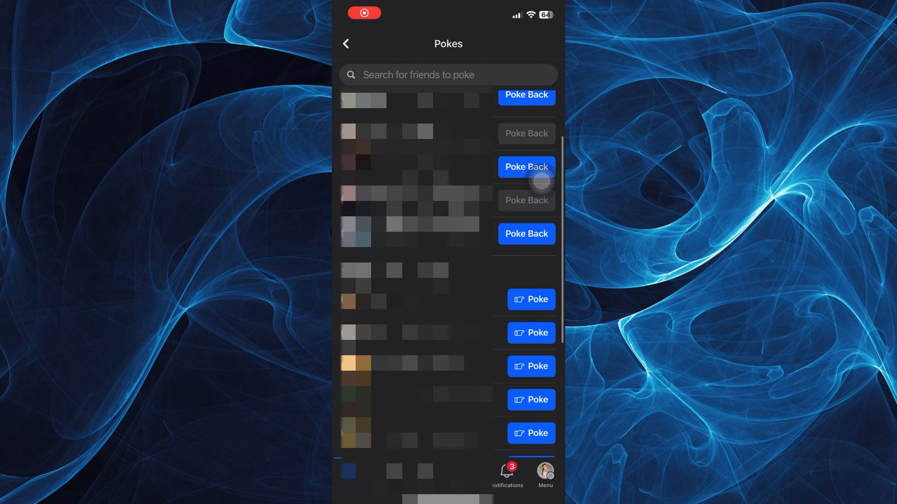
scroll("down", 3)
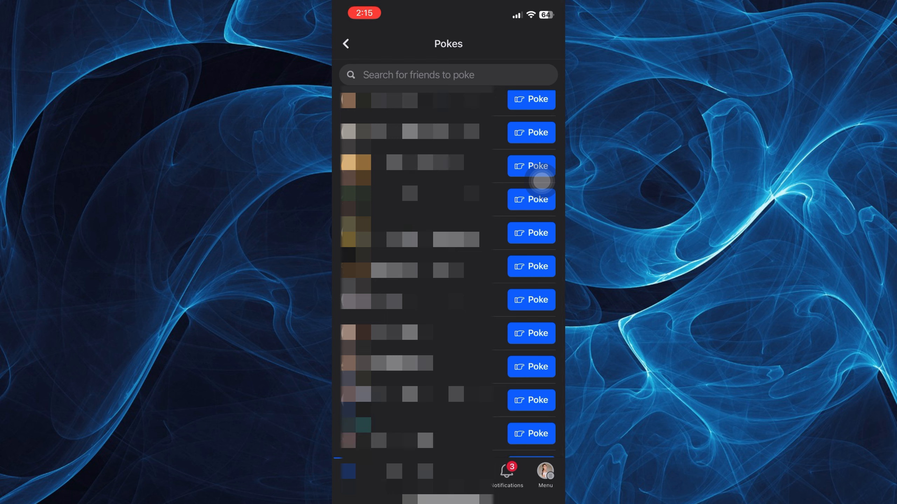
scroll("down", 3)
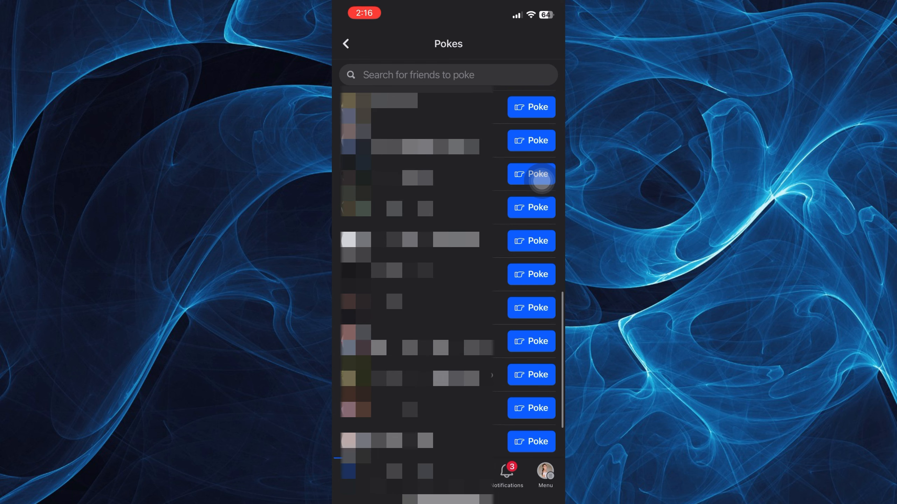
left_click(531, 106)
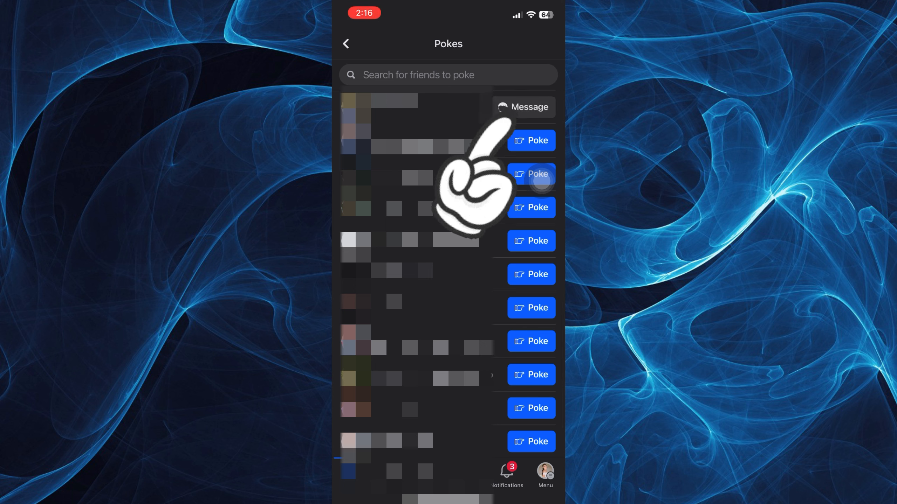
left_click(539, 181)
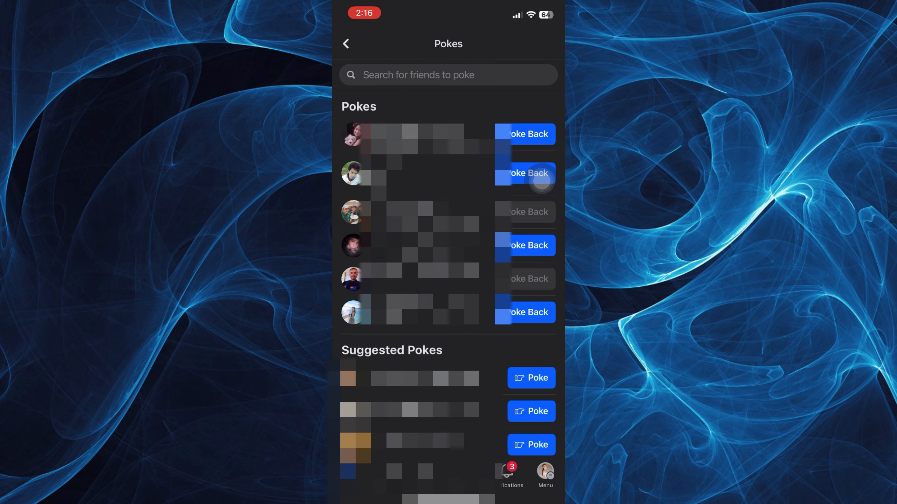
scroll("down", 3)
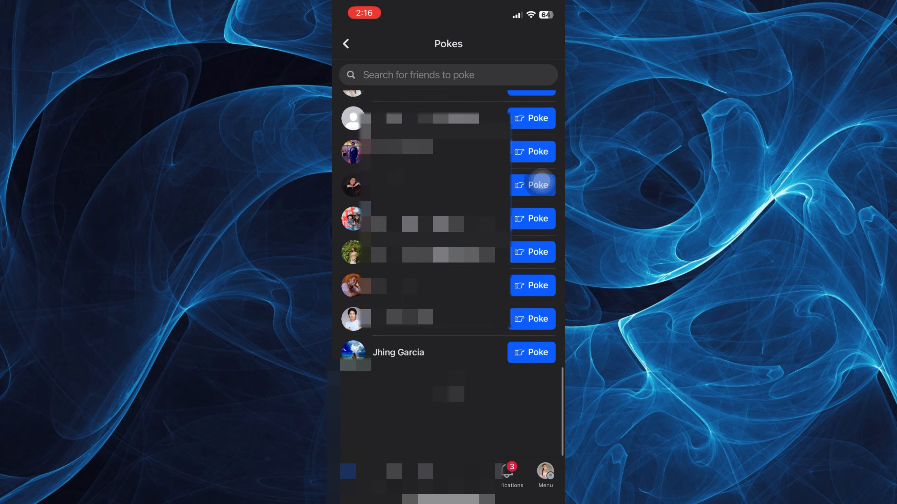